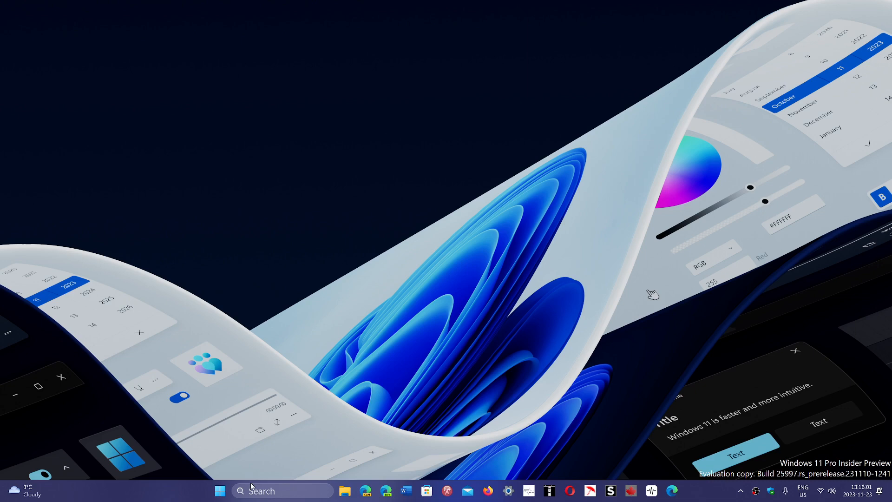
Open the Start menu from the taskbar to show the pinned apps.
left_click(220, 491)
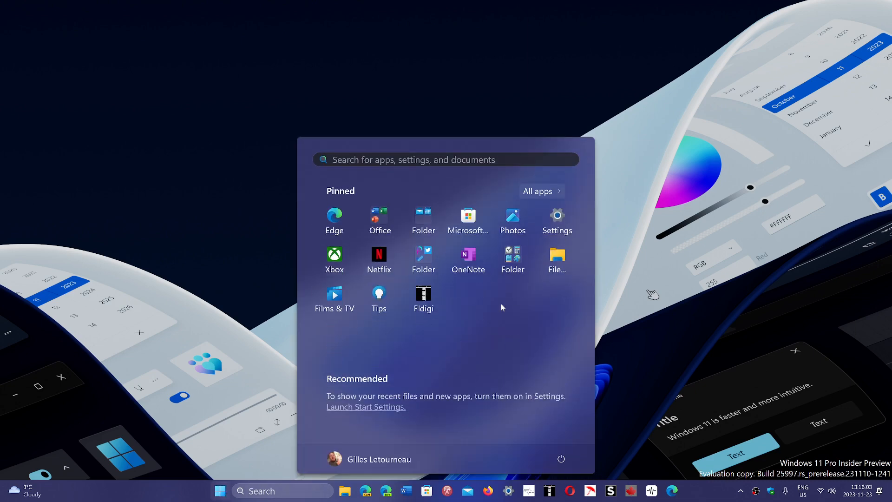
Launch the pinned Settings app to its Home page.
left_click(557, 215)
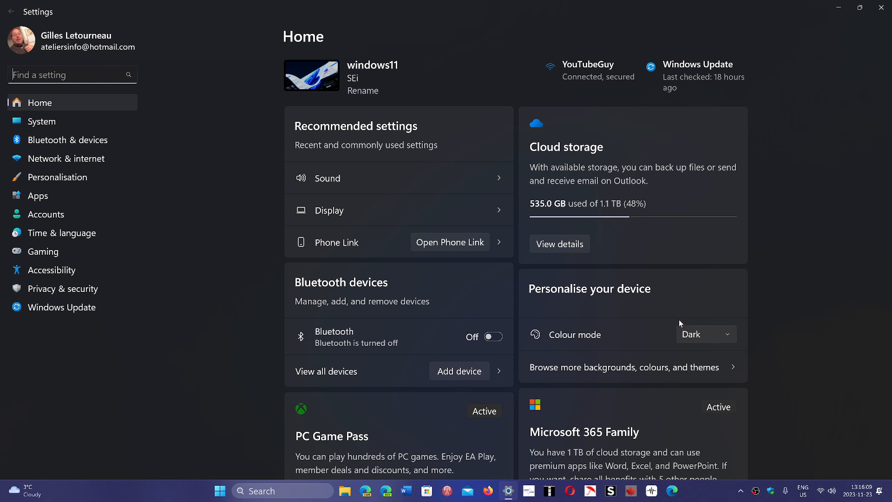
mouse_move(178, 248)
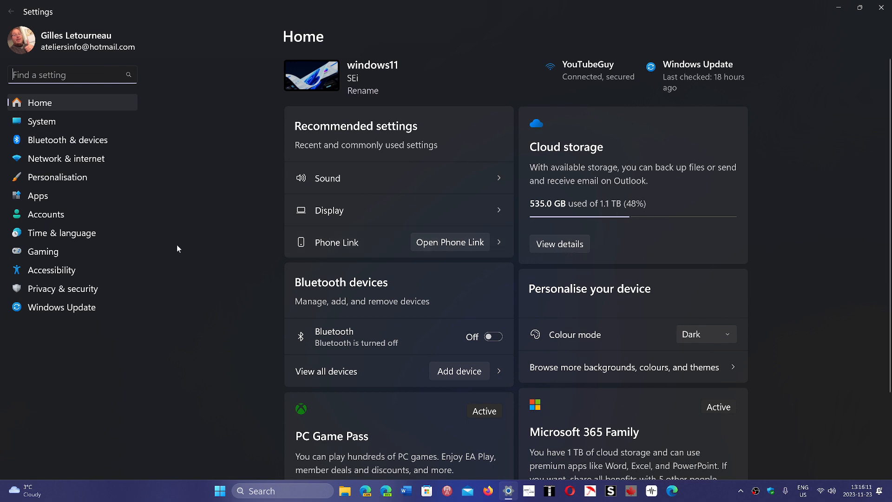
left_click(61, 307)
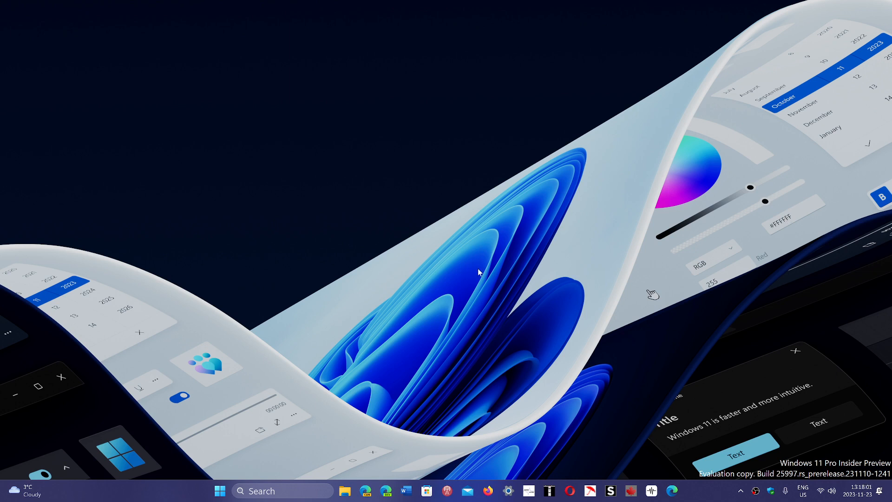
mouse_move(449, 423)
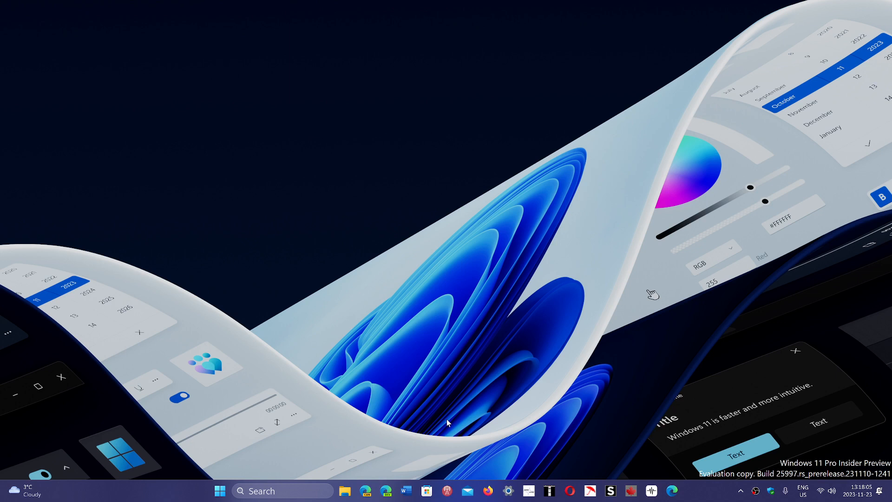
mouse_move(641, 359)
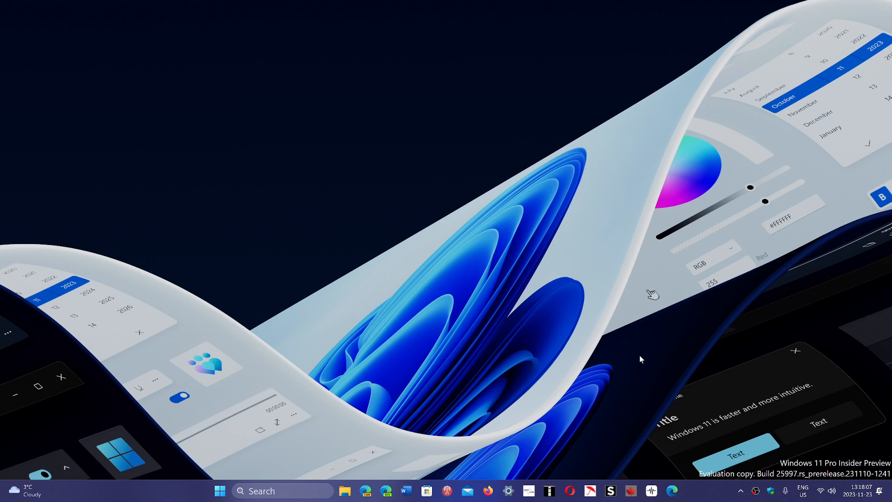
mouse_move(629, 427)
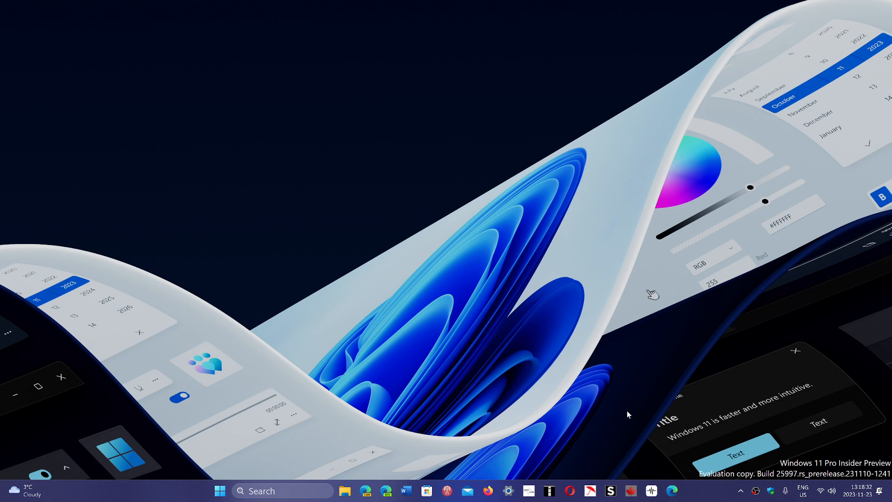
mouse_move(443, 446)
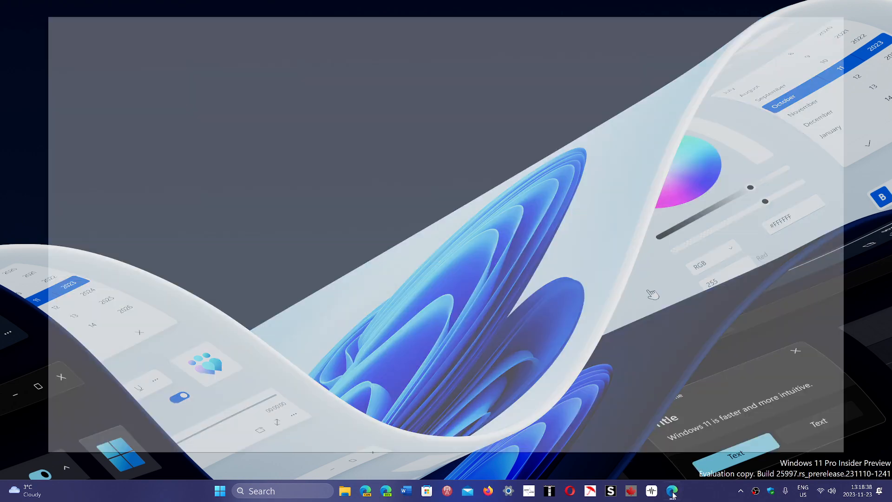
left_click(673, 491)
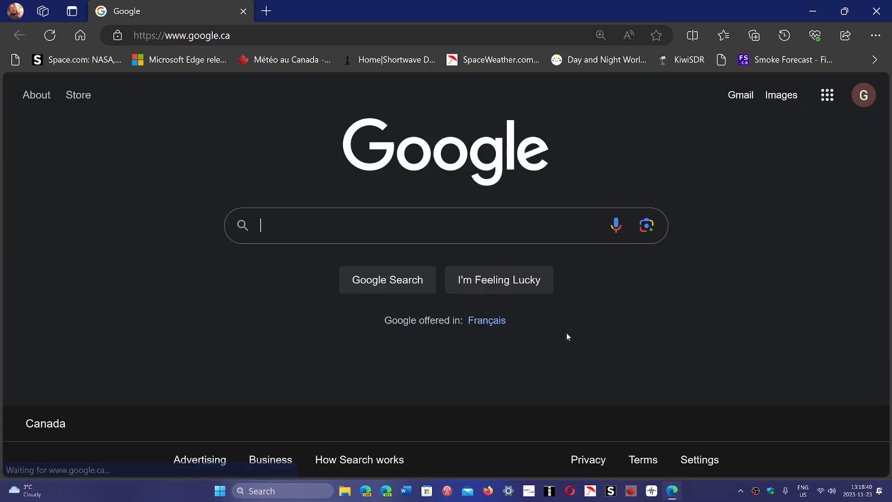
mouse_move(721, 334)
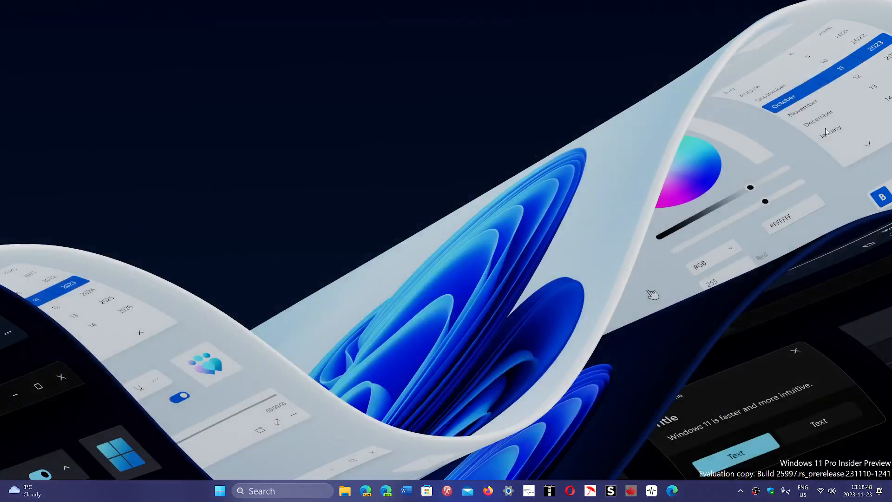
mouse_move(543, 199)
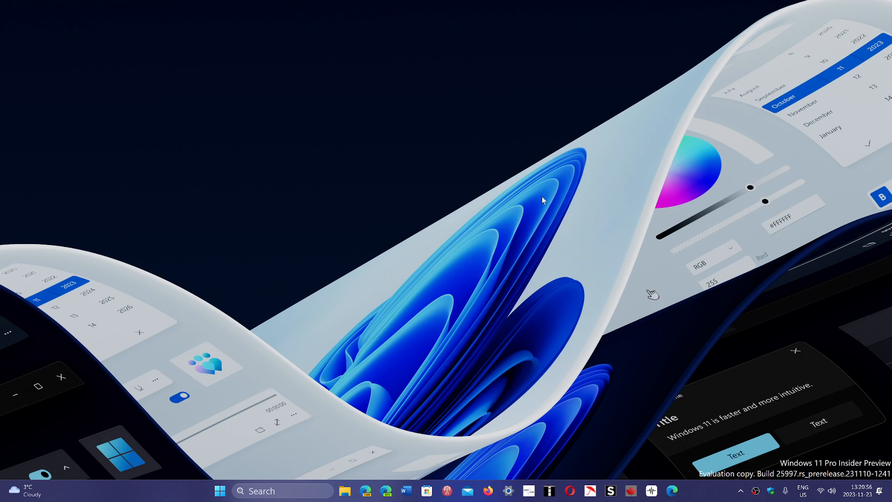
mouse_move(702, 491)
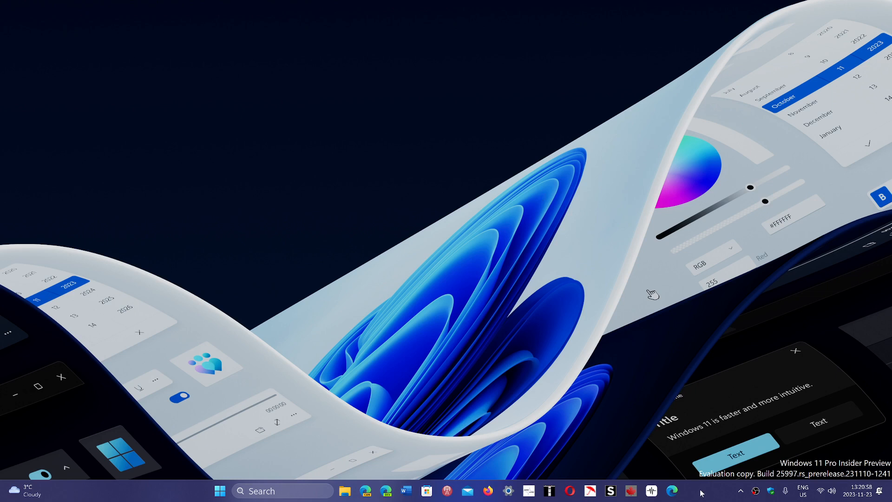